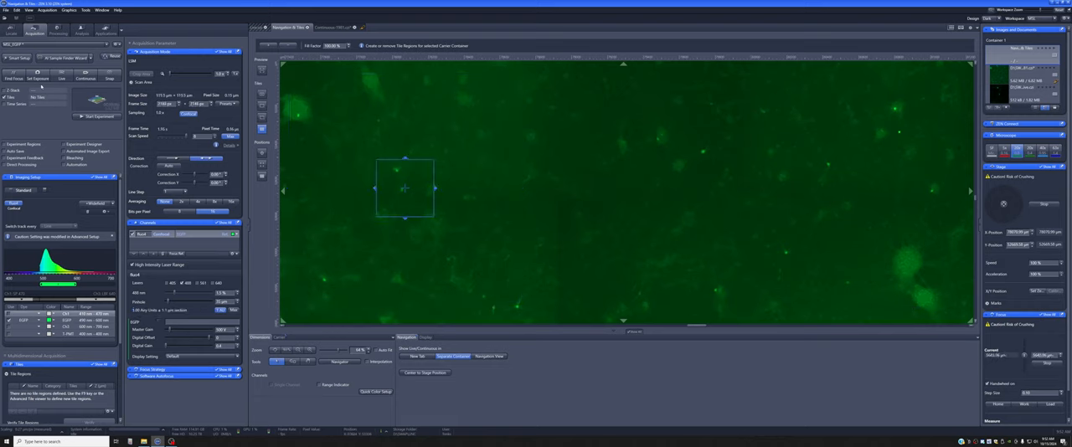
Start the live view and move the field across several neurons.
{"action": "left_click", "coordinate": [235, 104]}
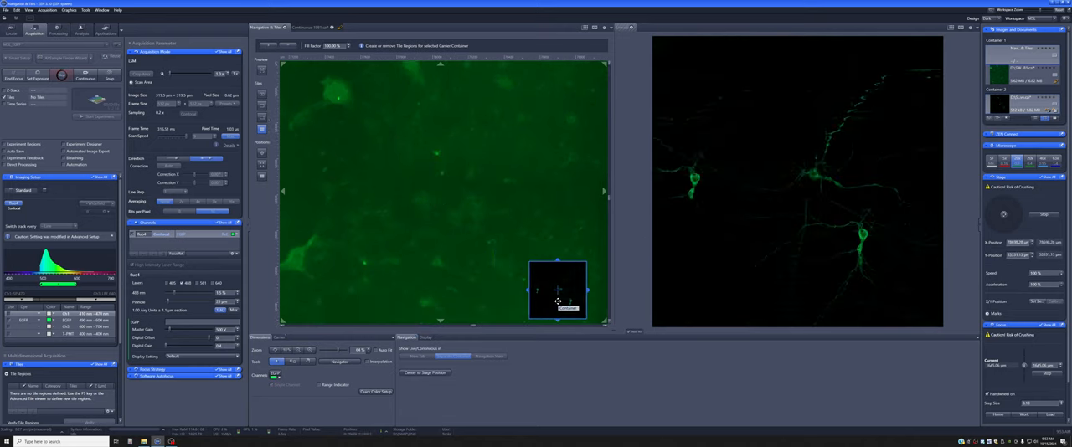
{"action": "left_click_drag", "start_coordinate": [559, 289], "coordinate": [514, 216]}
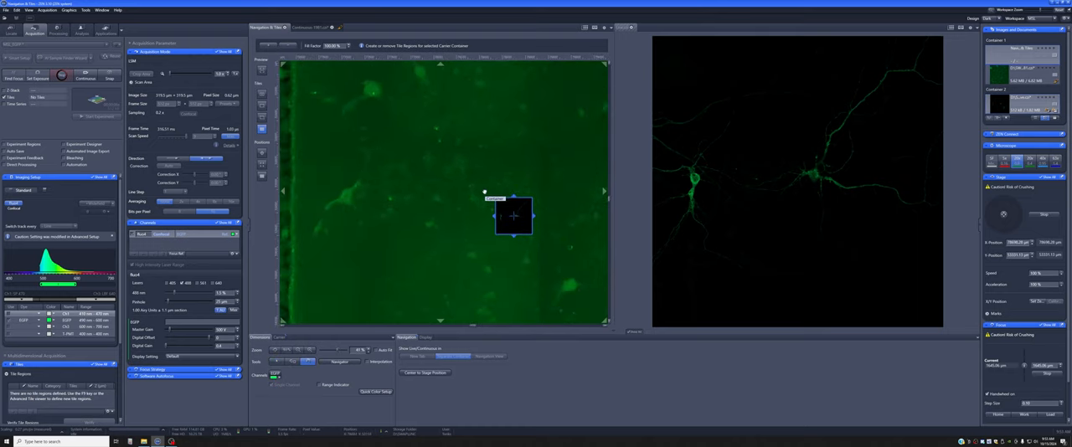
{"action": "left_click_drag", "start_coordinate": [513, 216], "coordinate": [520, 241]}
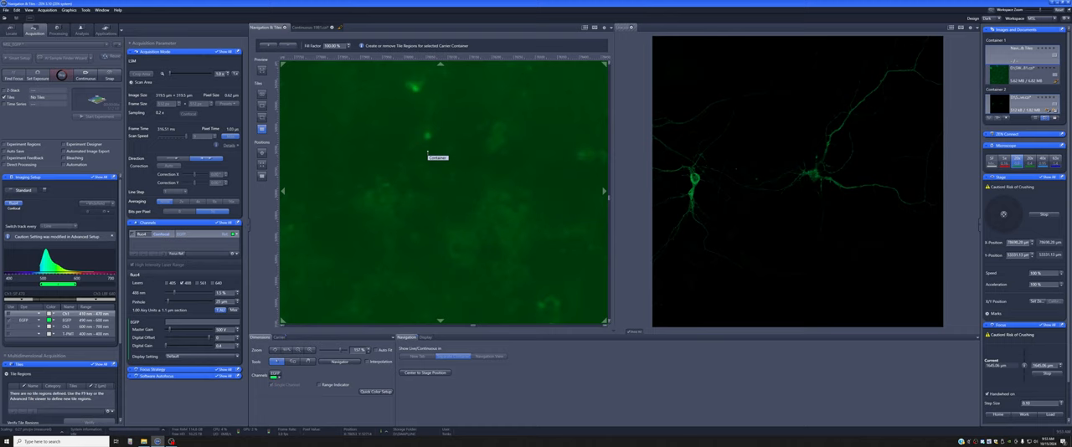
{"action": "left_click_drag", "start_coordinate": [532, 251], "coordinate": [607, 323]}
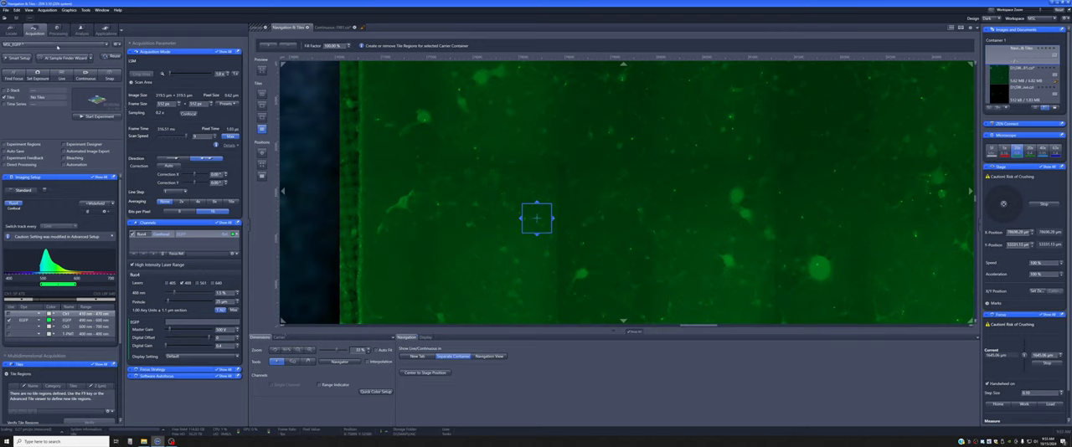
Load the MSL_WFImage widefield fluorescence experiment from the setup dropdown.
{"action": "left_click", "coordinate": [59, 44]}
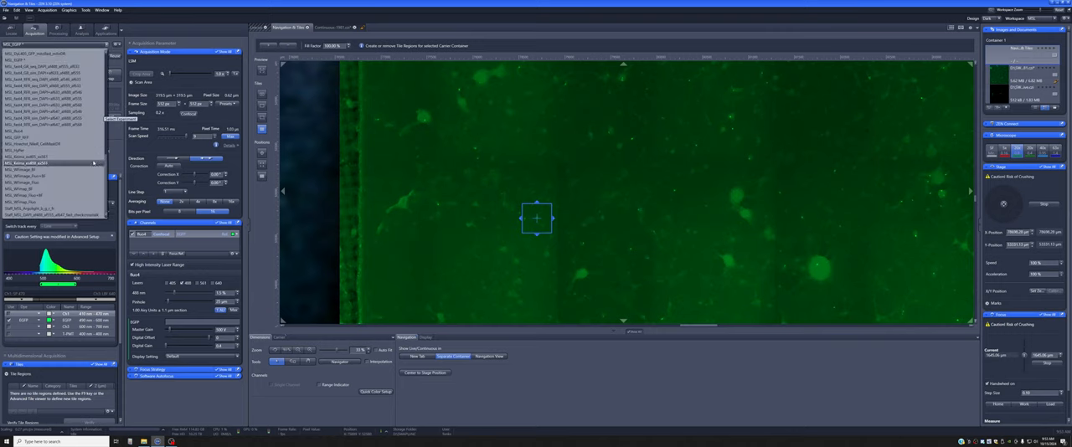
{"action": "left_click", "coordinate": [34, 169]}
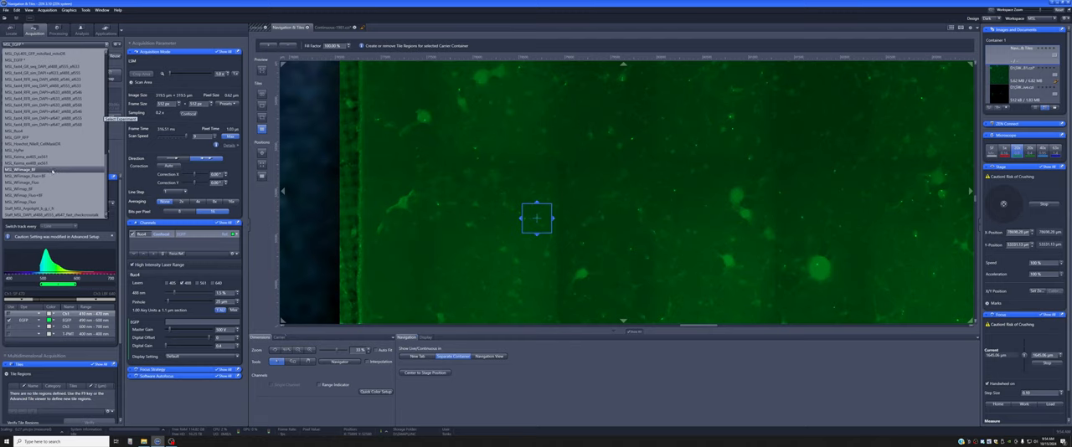
{"action": "left_click", "coordinate": [33, 176]}
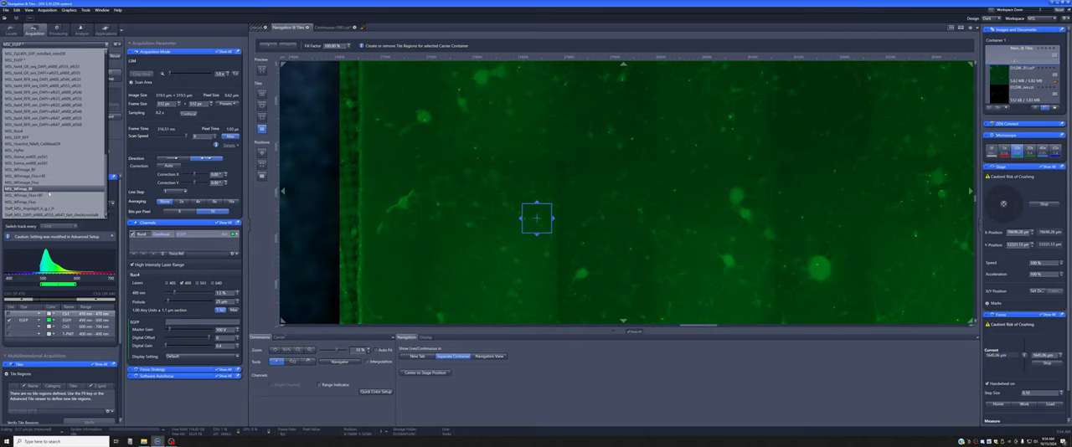
{"action": "left_click", "coordinate": [33, 195]}
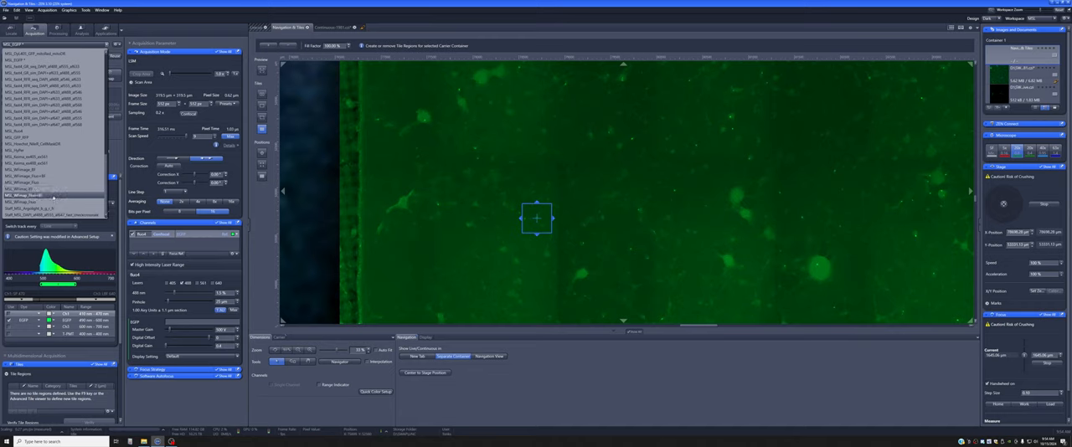
{"action": "left_click", "coordinate": [52, 202]}
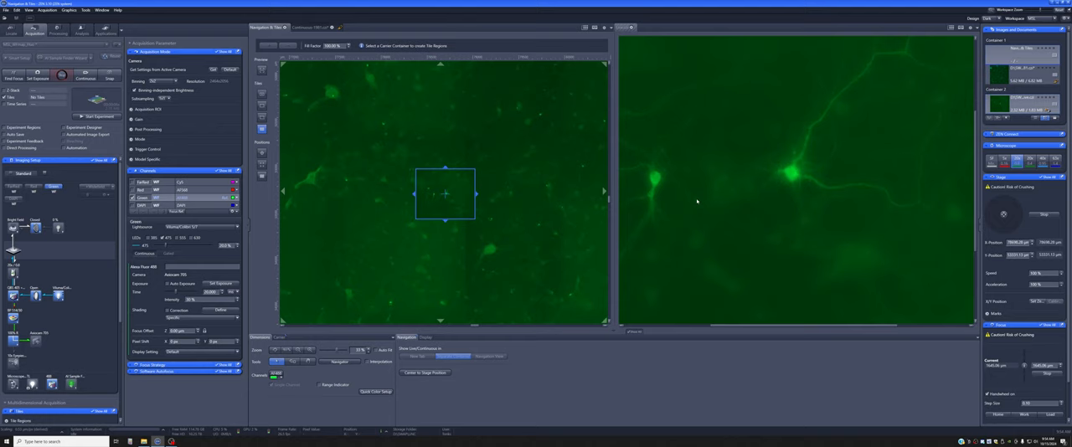
{"action": "mouse_move", "coordinate": [372, 232]}
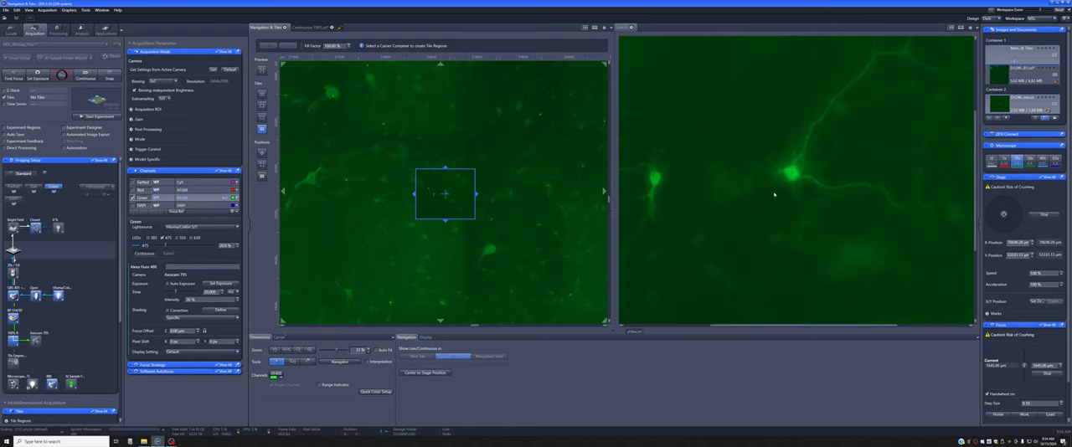
{"action": "mouse_move", "coordinate": [688, 177]}
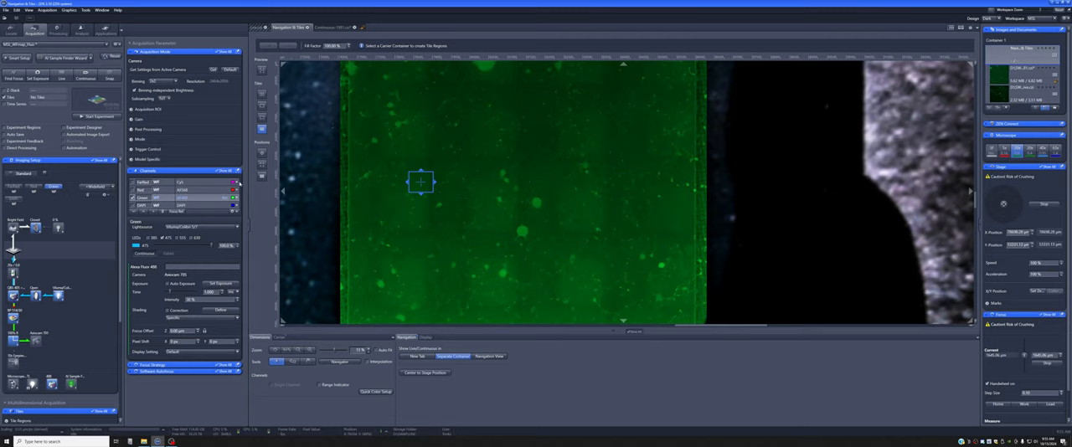
Draw a tile region rectangle over the neurons on the overview.
{"action": "left_click", "coordinate": [262, 106]}
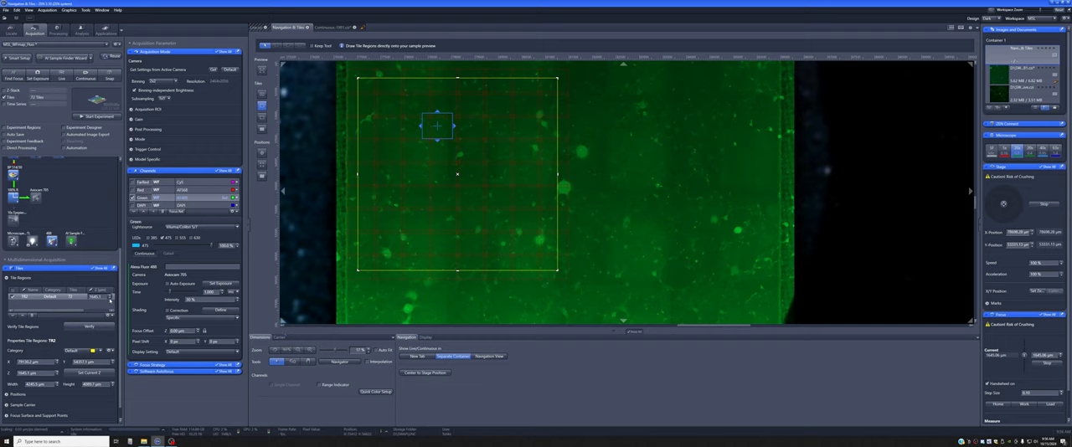
Verify the tile region's focus points and confirm all are verified.
{"action": "left_click", "coordinate": [89, 327]}
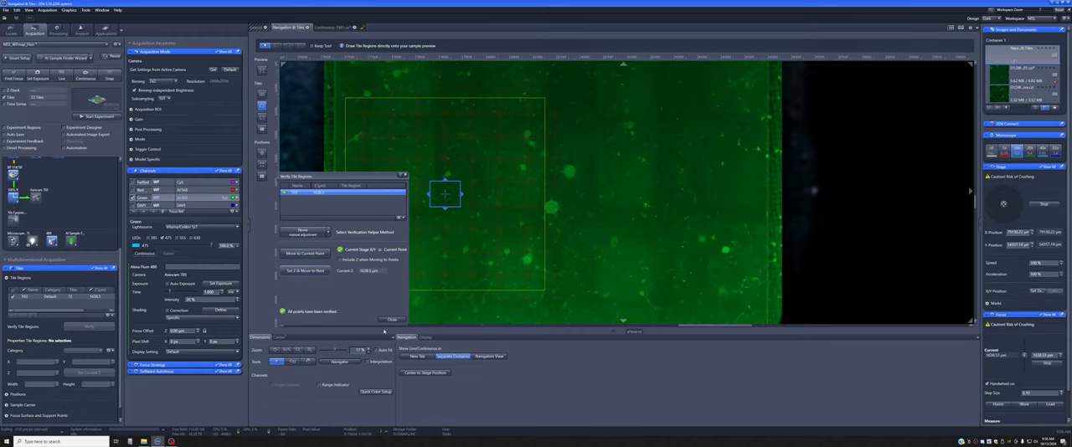
{"action": "left_click", "coordinate": [390, 320]}
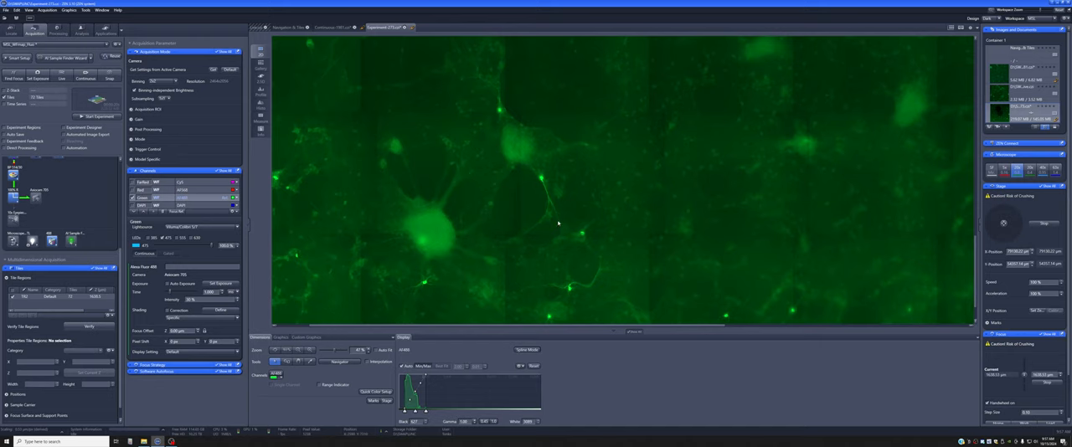
{"action": "mouse_move", "coordinate": [503, 231]}
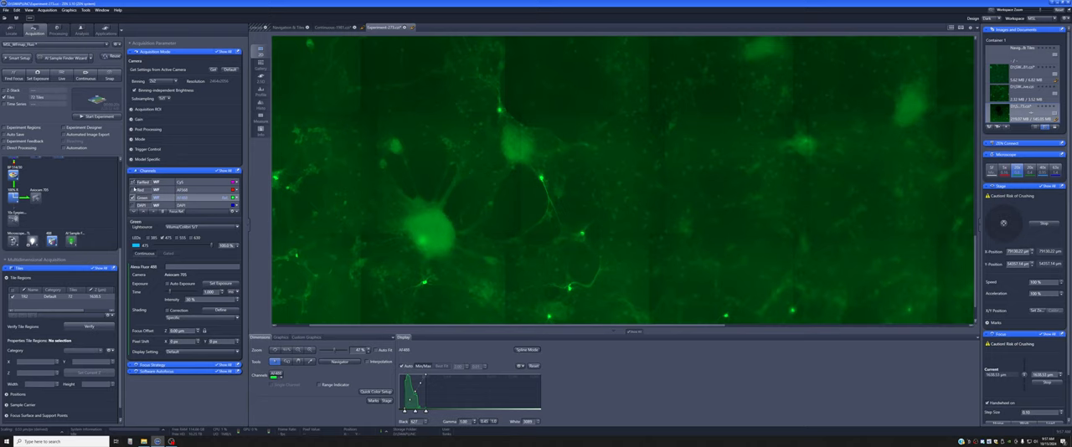
{"action": "mouse_move", "coordinate": [159, 231]}
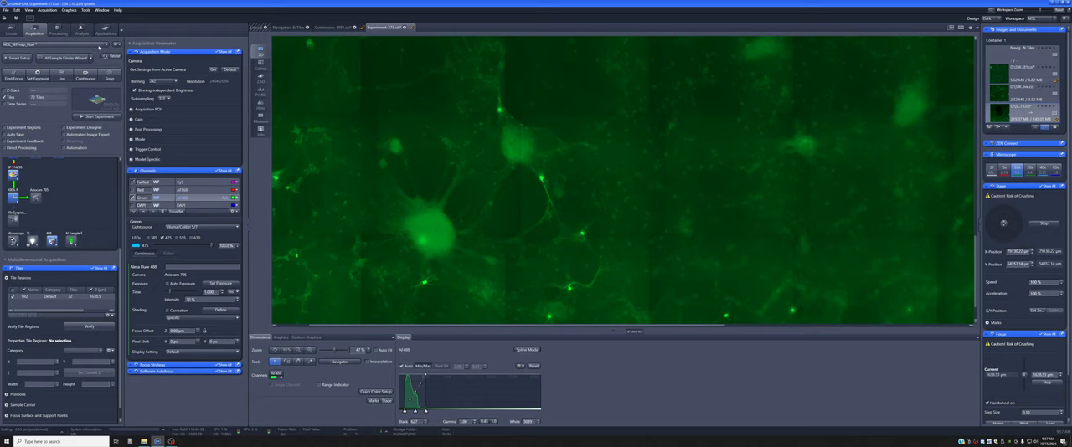
Load the fluorescence + brightfield experiment from the setup dropdown.
{"action": "left_click", "coordinate": [99, 45]}
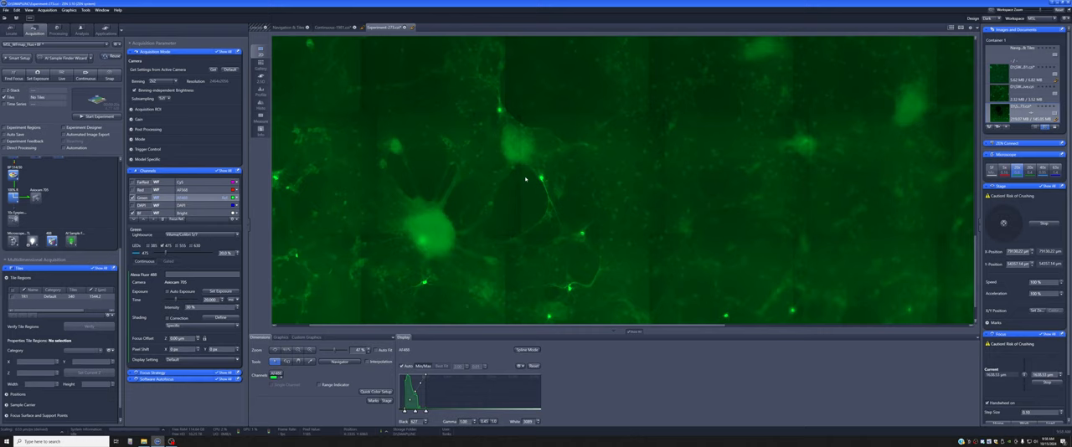
{"action": "mouse_move", "coordinate": [425, 285]}
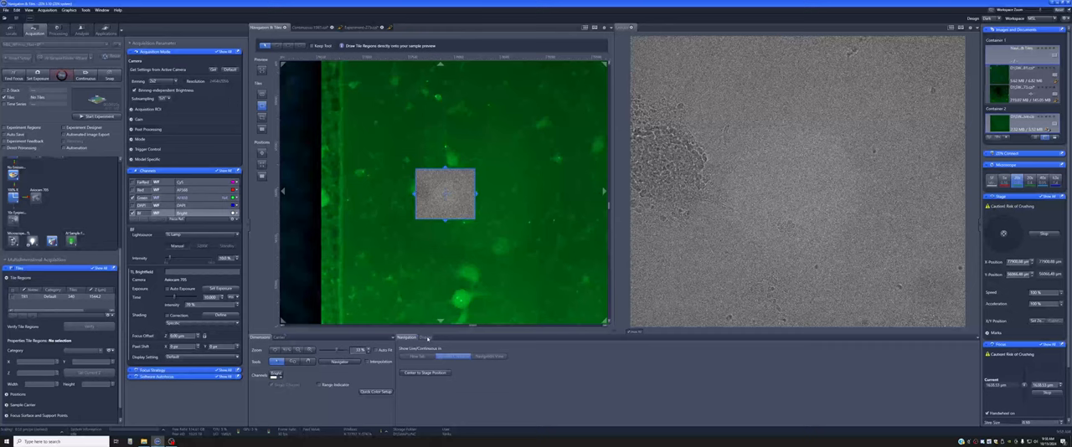
Adjust the TL brightfield lamp intensity for the live view.
{"action": "left_click", "coordinate": [426, 337]}
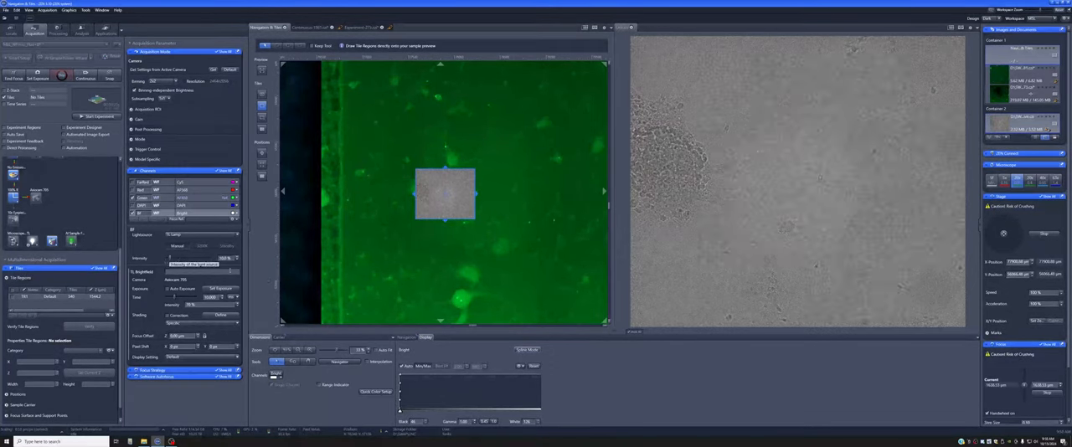